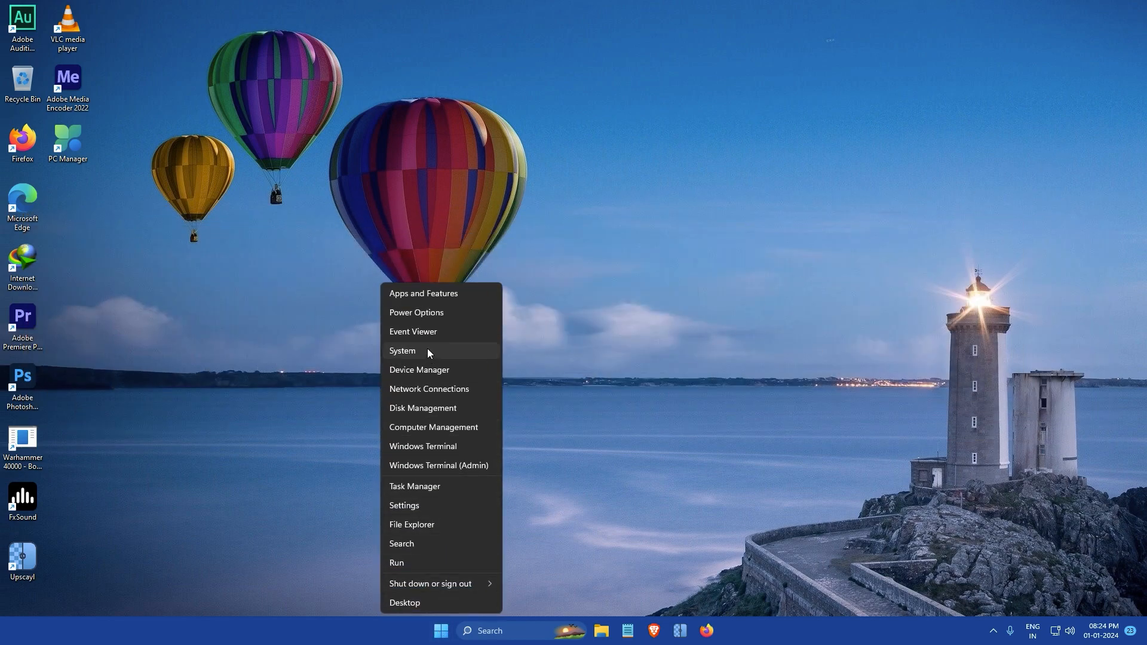
Choose System from the Win+X quick link menu to reach the About page.
left_click(401, 352)
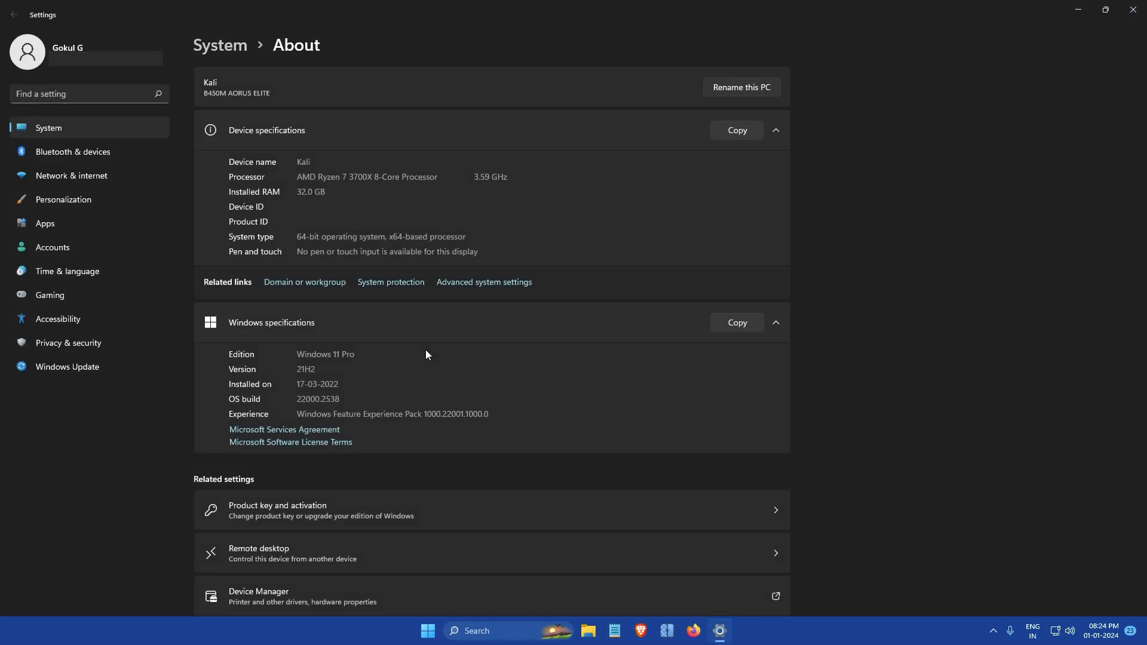
mouse_move(484, 281)
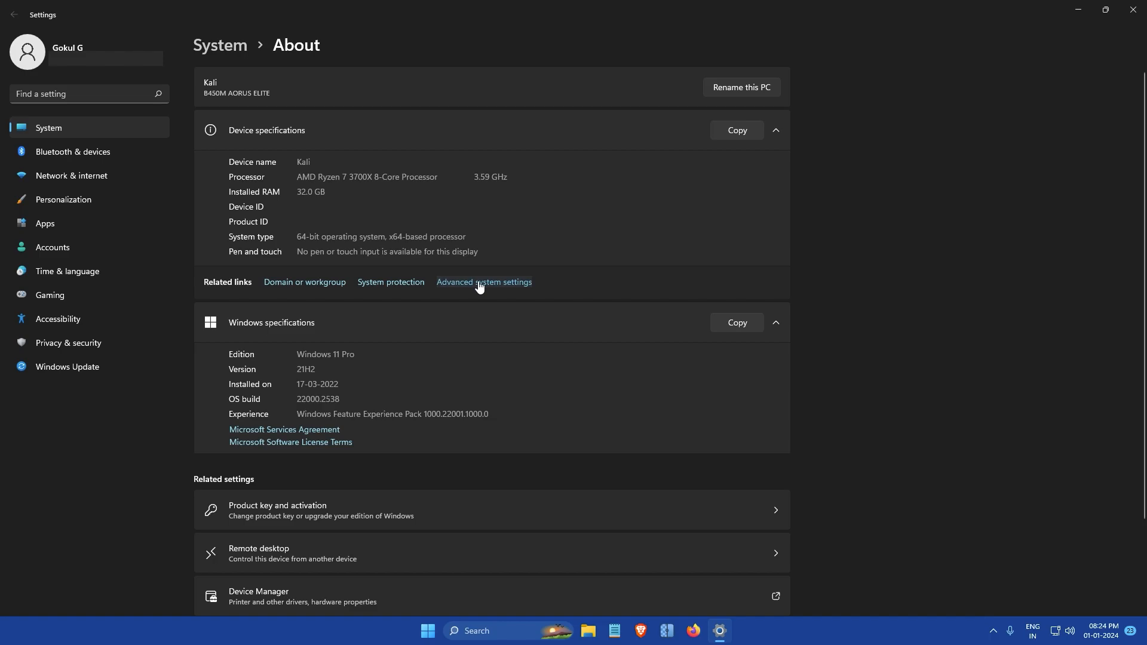
Open Advanced system settings, then Performance Options on its Advanced tab showing 4864 MB paging.
left_click(484, 283)
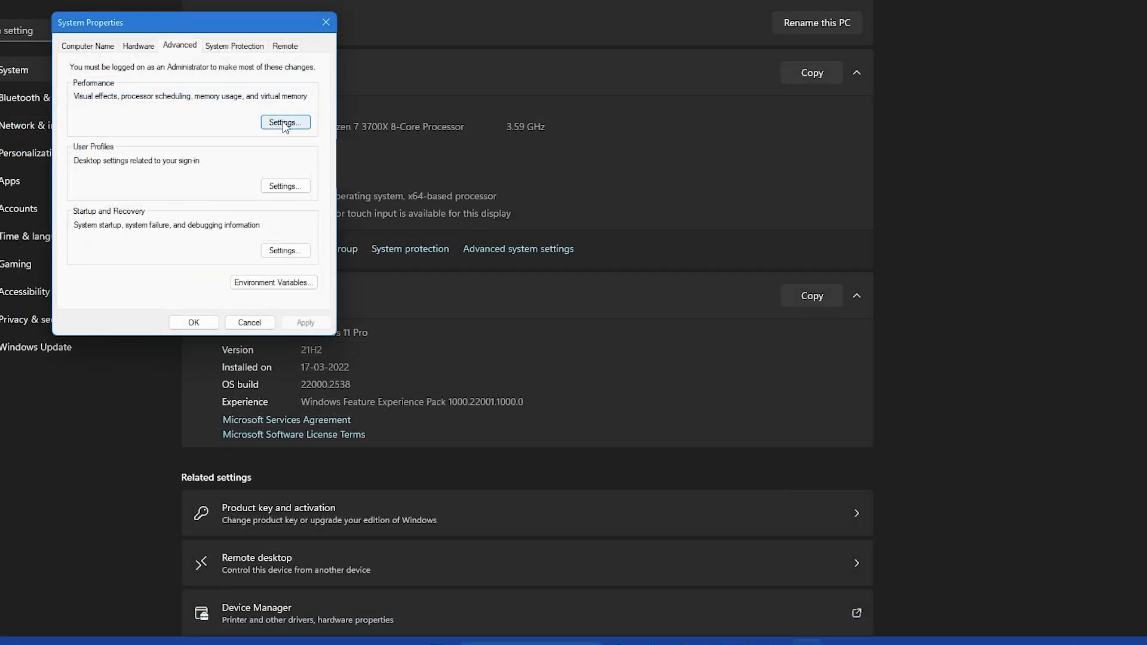
left_click(284, 122)
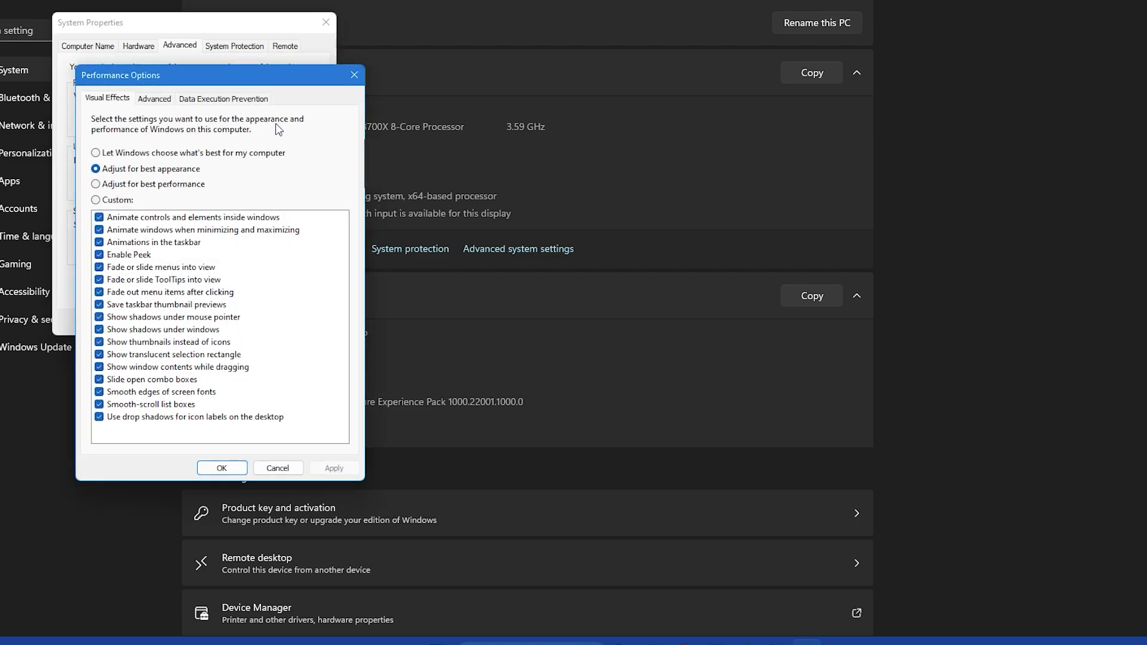
left_click(154, 98)
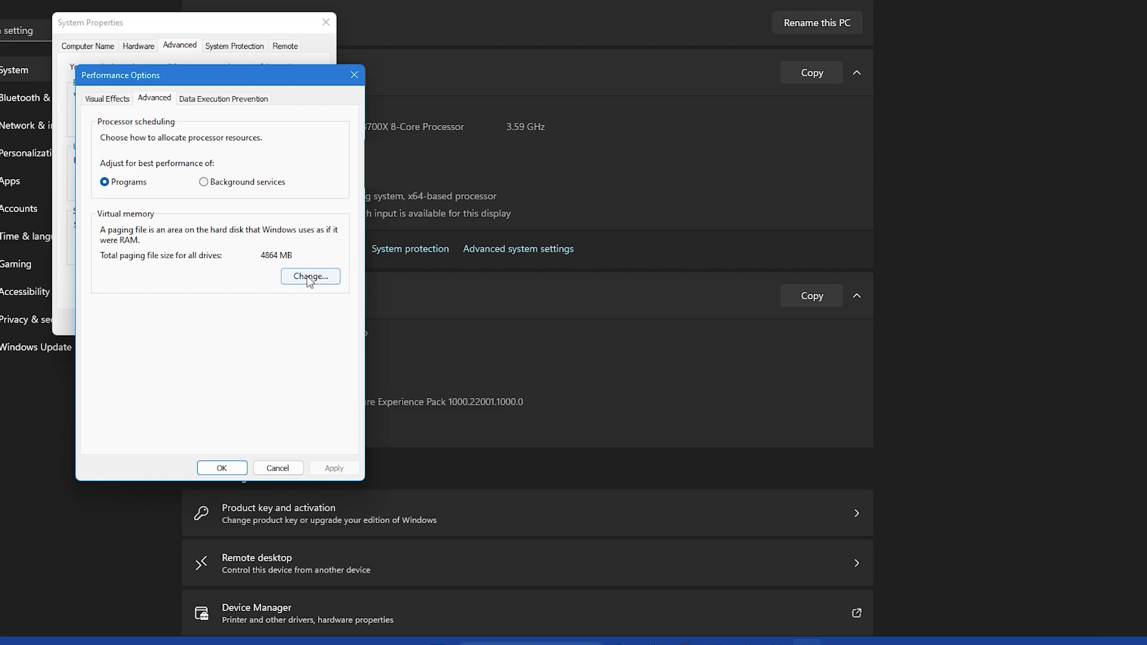
Open Virtual Memory and uncheck 'Automatically manage paging file size for all drives'.
left_click(310, 277)
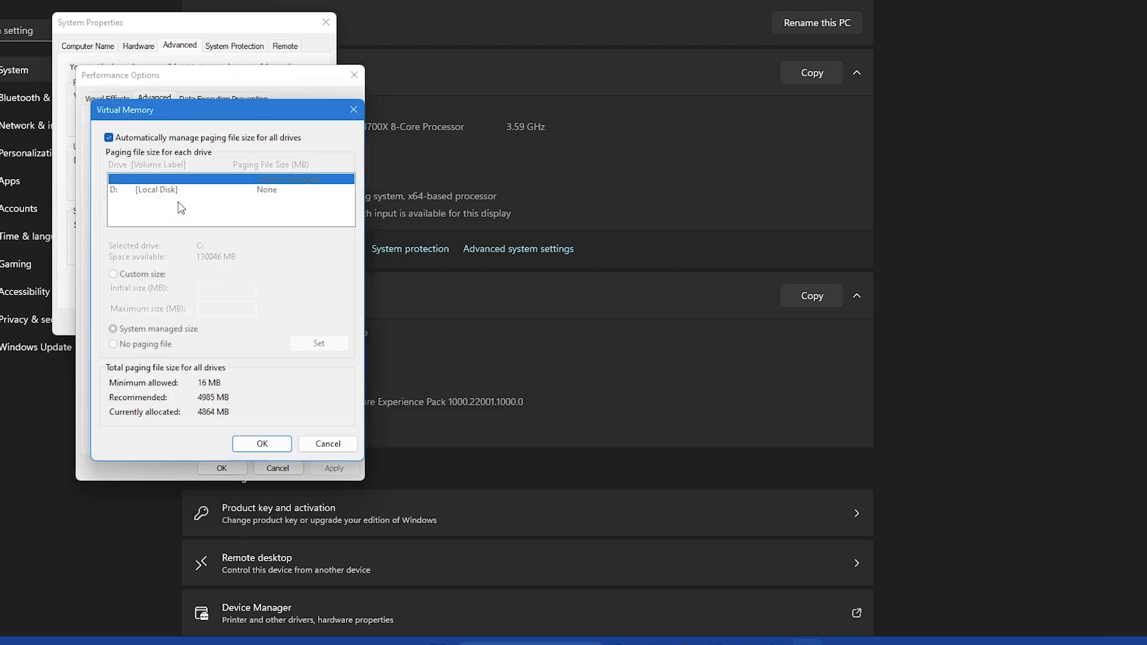
left_click(109, 138)
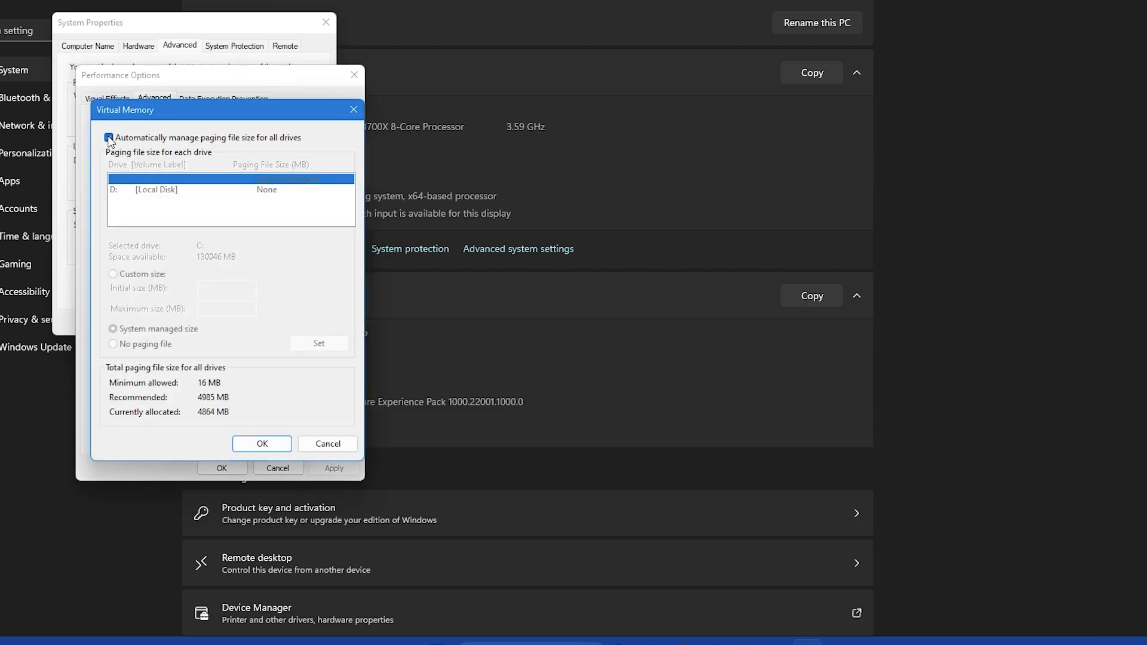
left_click(109, 138)
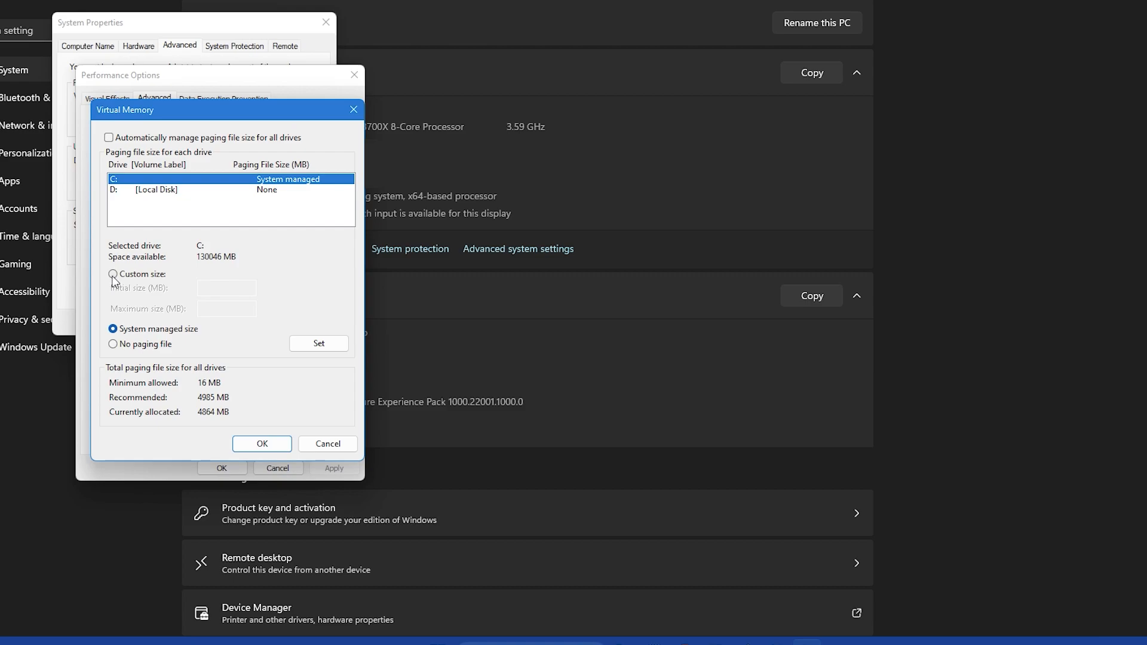
Select Custom size for drive C with 45000 MB initial and 50000 MB maximum.
left_click(113, 274)
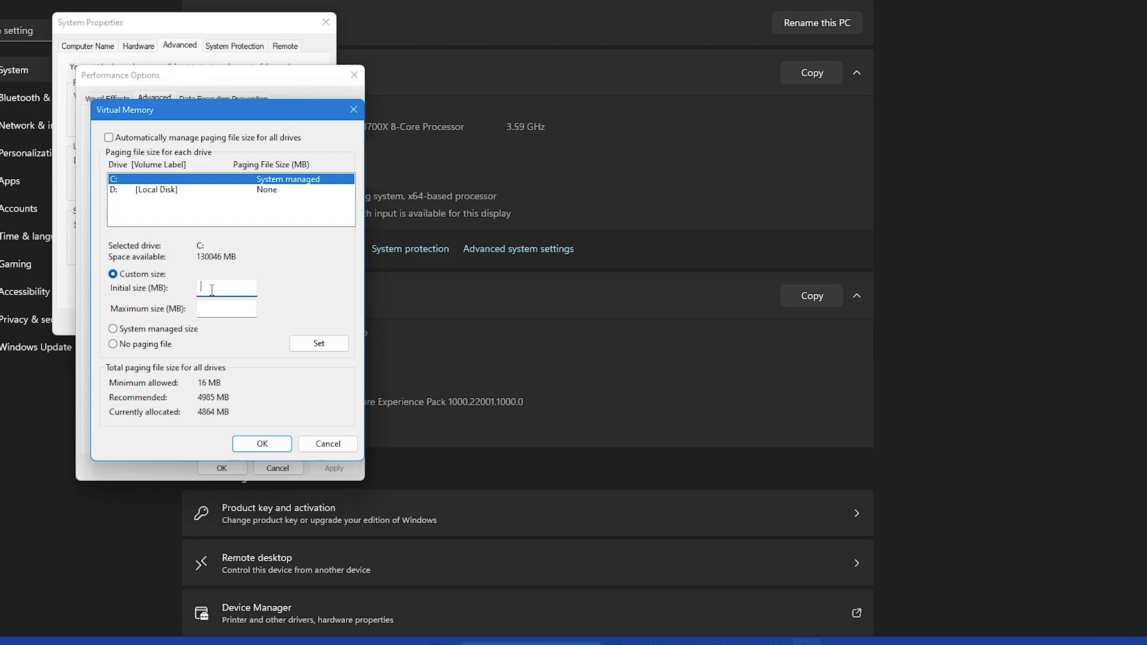
type("45000")
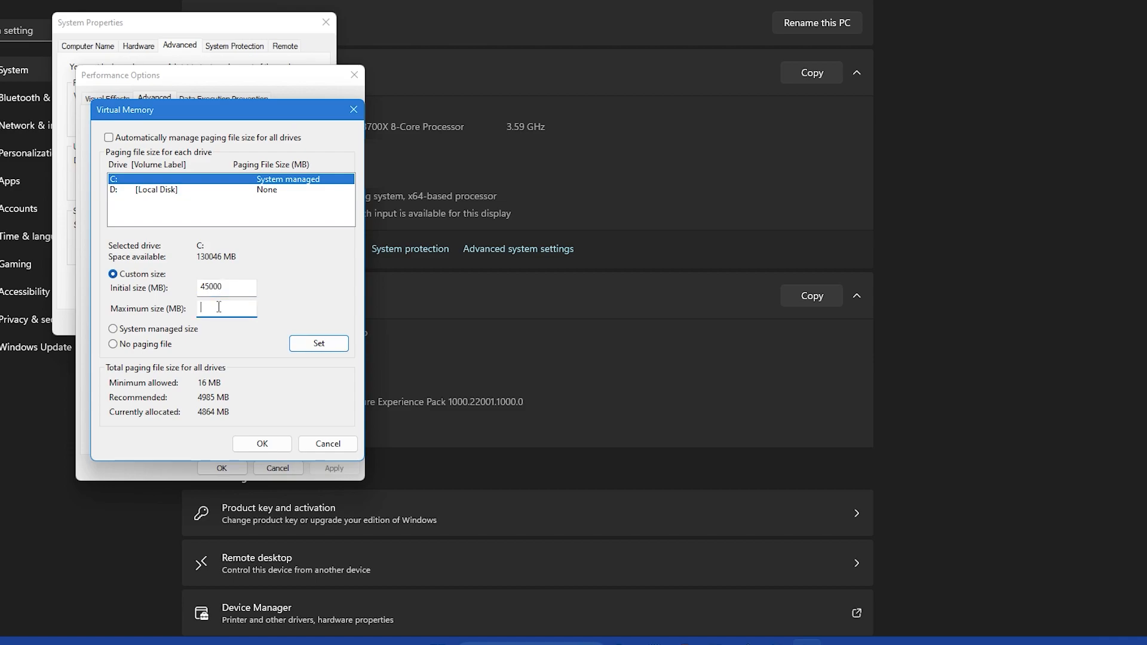
type("5000")
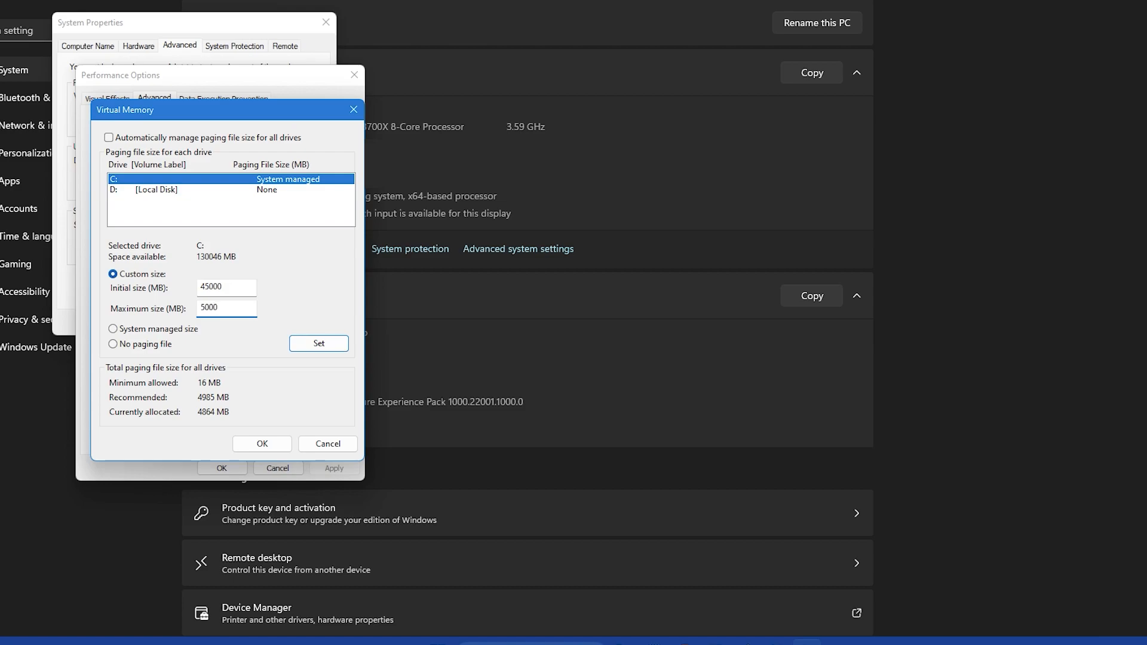
type("50000")
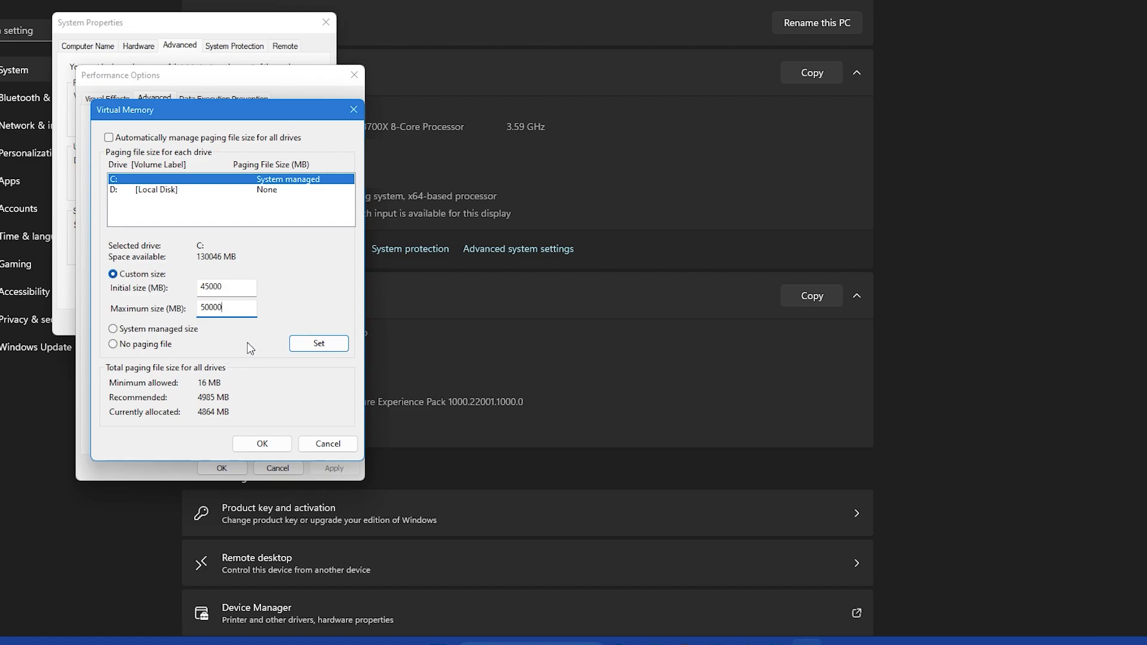
Set the custom paging size for drive C and acknowledge the restart-required notice.
left_click(261, 444)
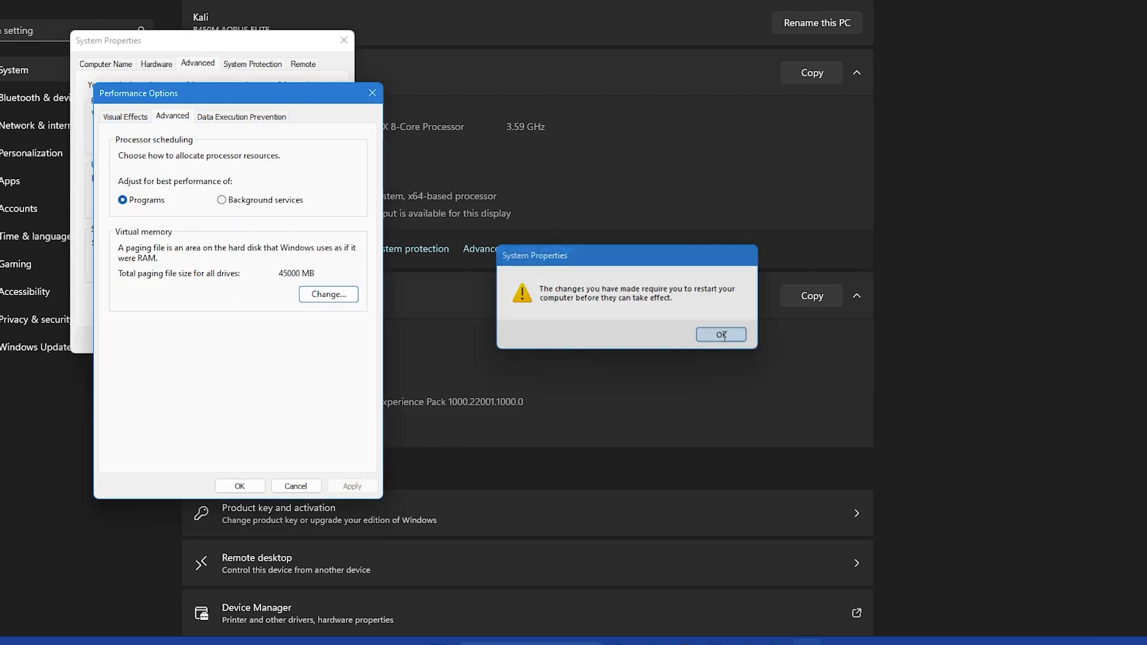
left_click(721, 334)
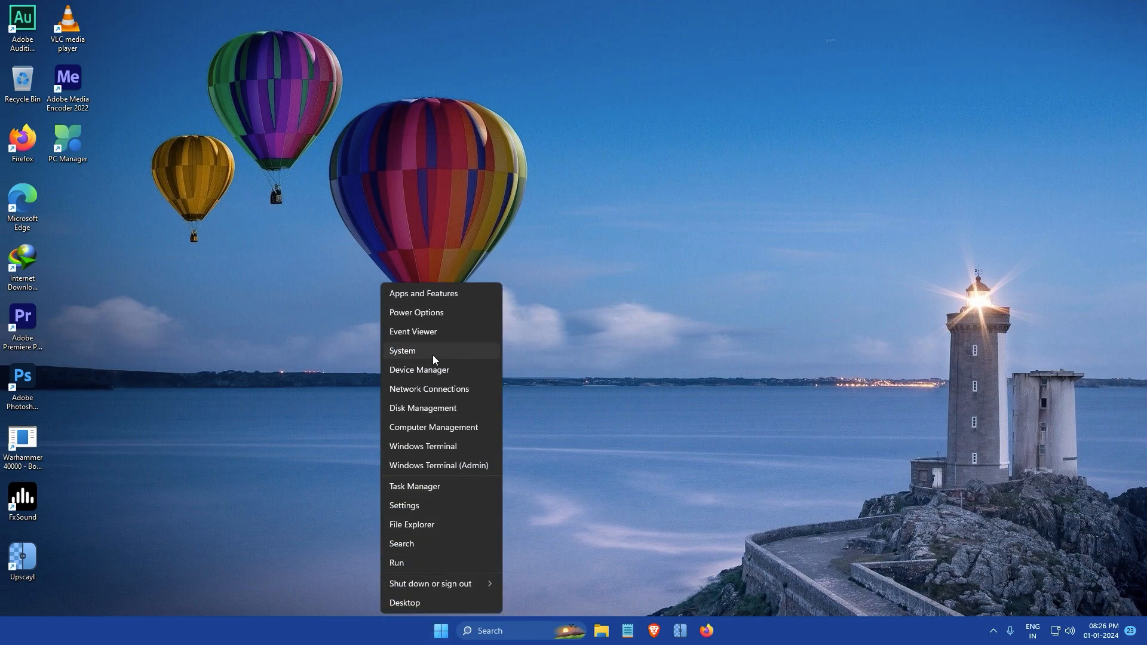
Reopen System About and Performance Options to verify drive C's 45000–50000 MB paging file.
left_click(401, 351)
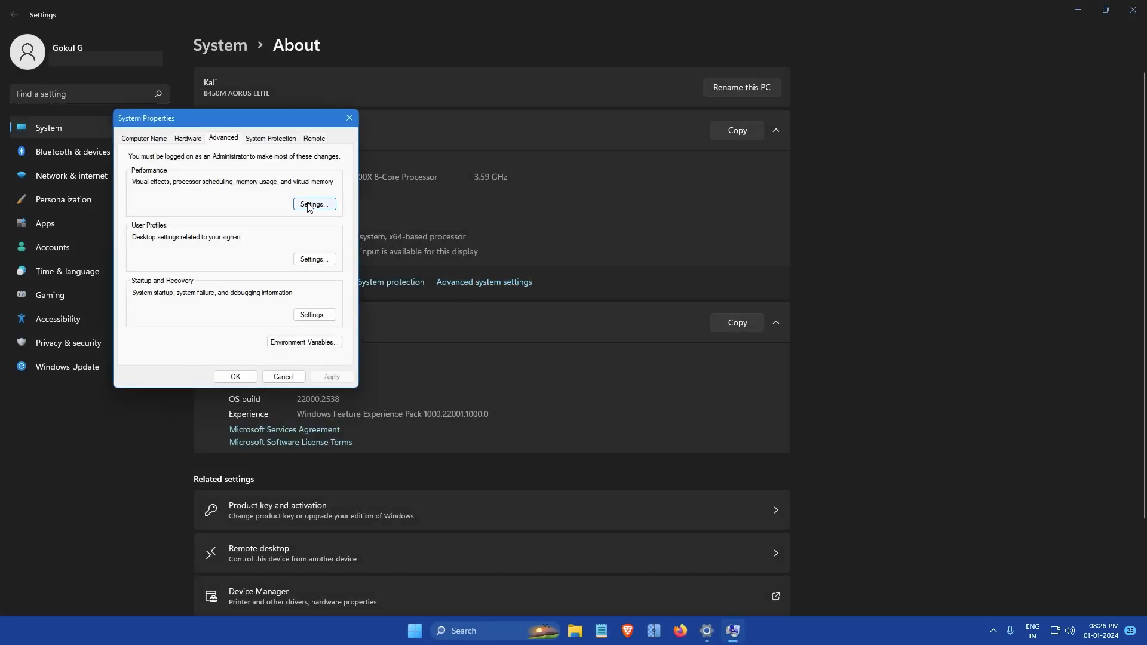
left_click(313, 204)
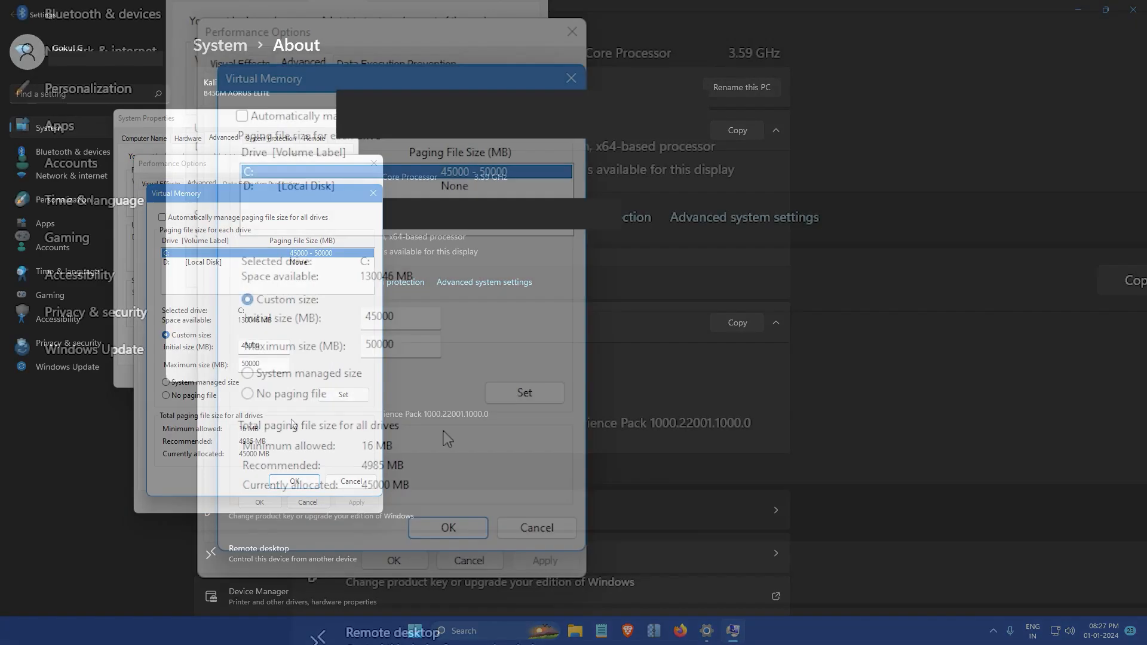